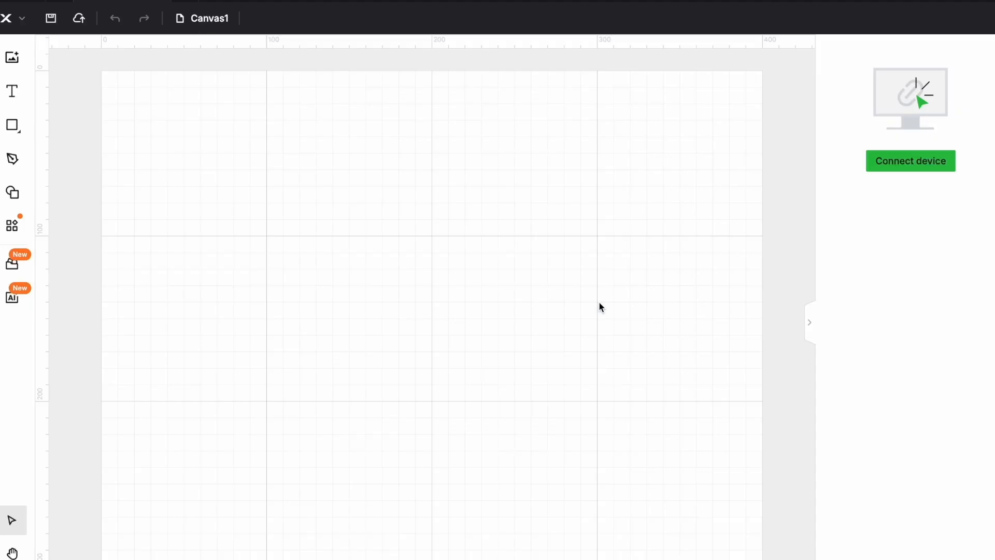
Step: Connect to the xTool F1 Ultra found over USB so the calibration prompt appears
{"action": "left_click", "coordinate": [911, 161]}
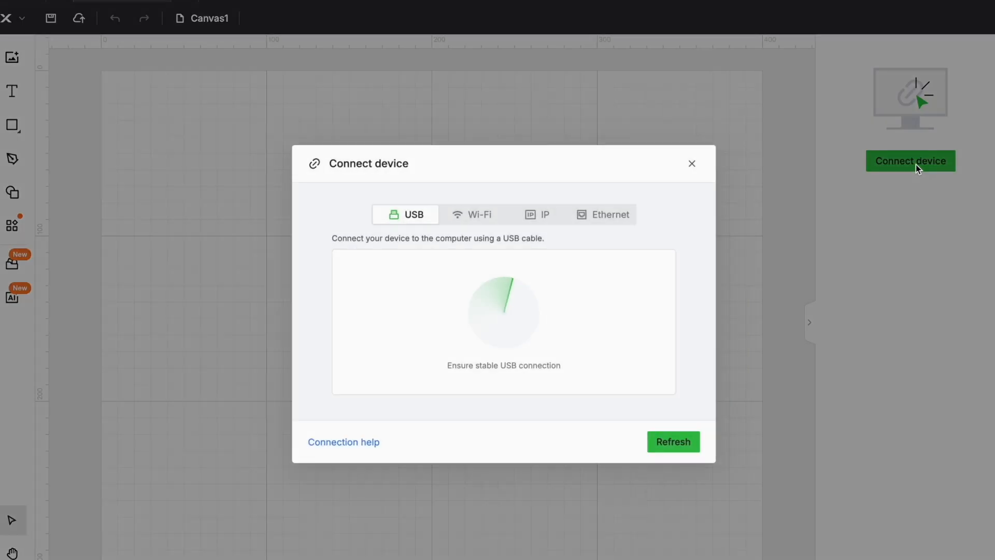
{"action": "left_click", "coordinate": [673, 441]}
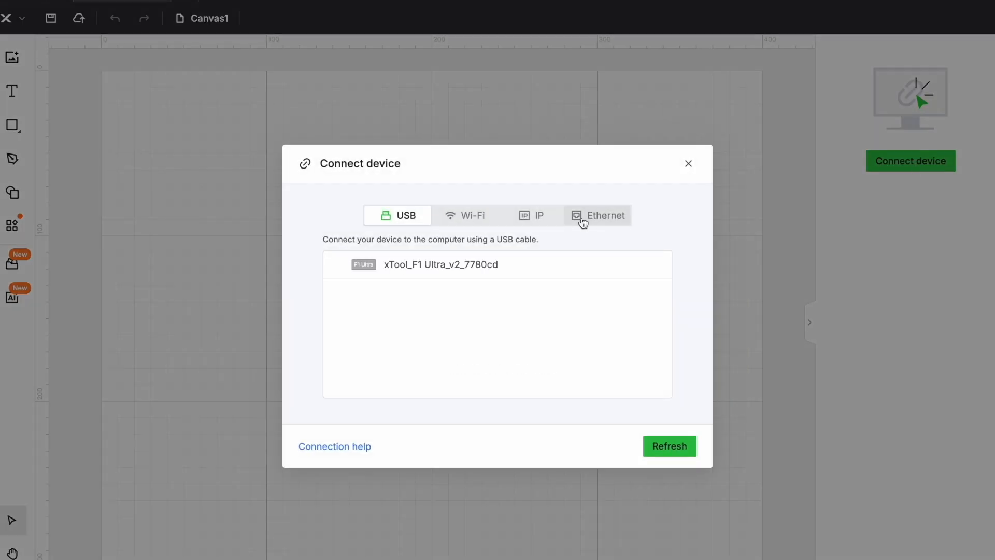
{"action": "left_click", "coordinate": [440, 264]}
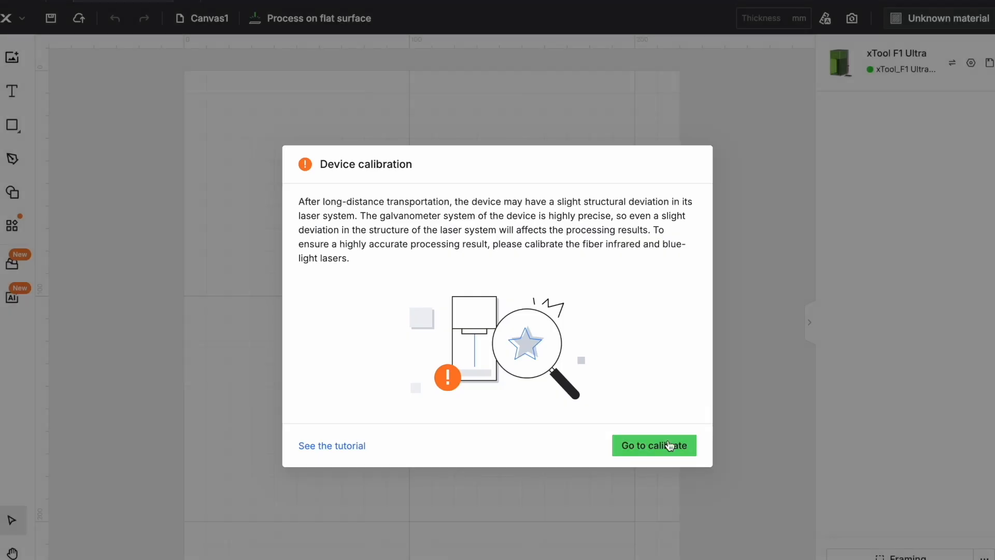
Step: Begin laser calibration and enter the engraved cross offset of -0.21
{"action": "left_click", "coordinate": [654, 445]}
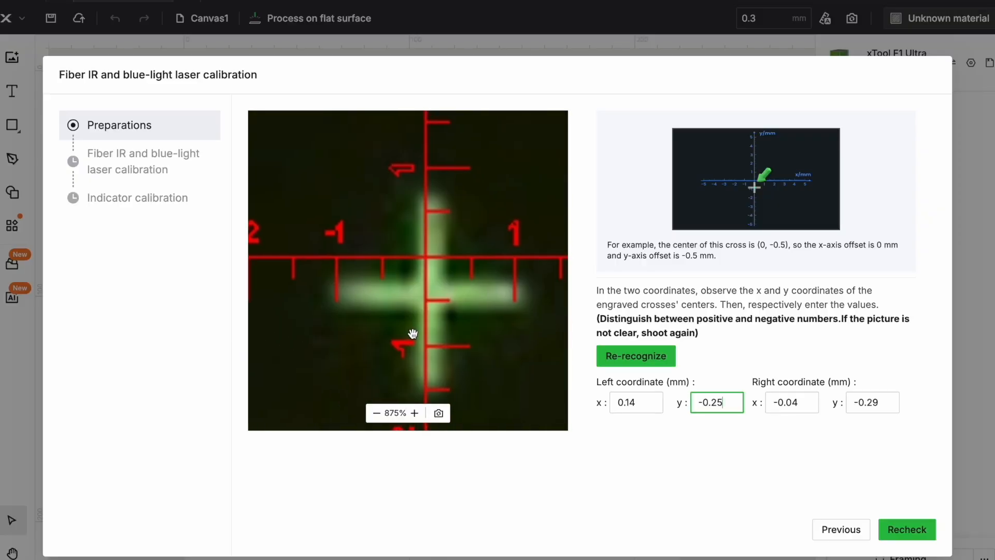
{"action": "type", "text": "-0.21"}
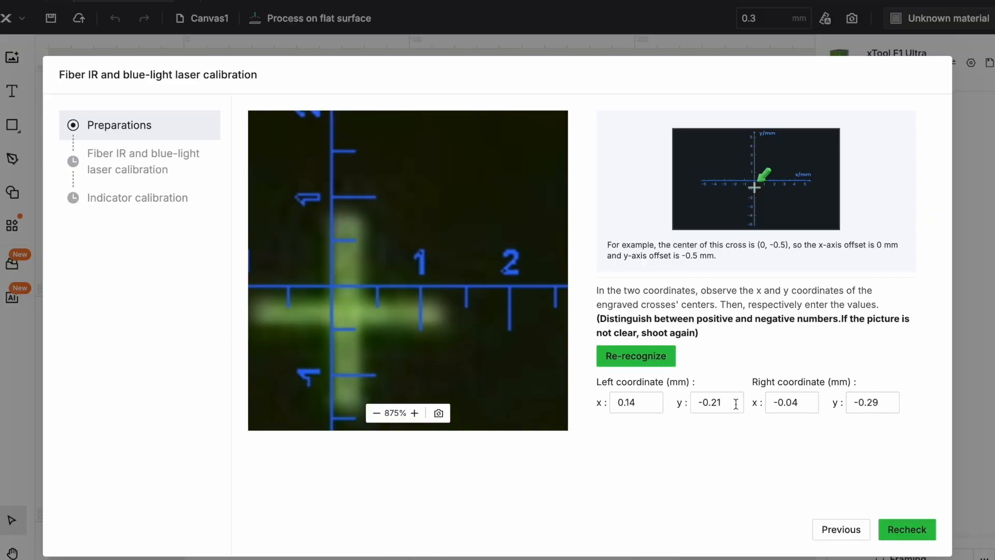
Step: Recheck and confirm the calibration data to reach the light-spot overlap check
{"action": "left_click", "coordinate": [906, 530]}
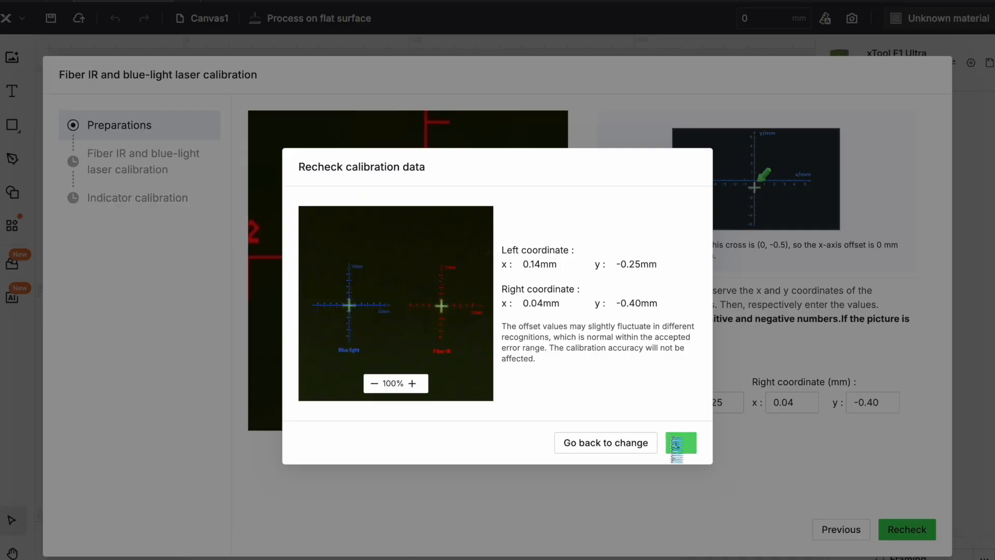
{"action": "left_click", "coordinate": [680, 443]}
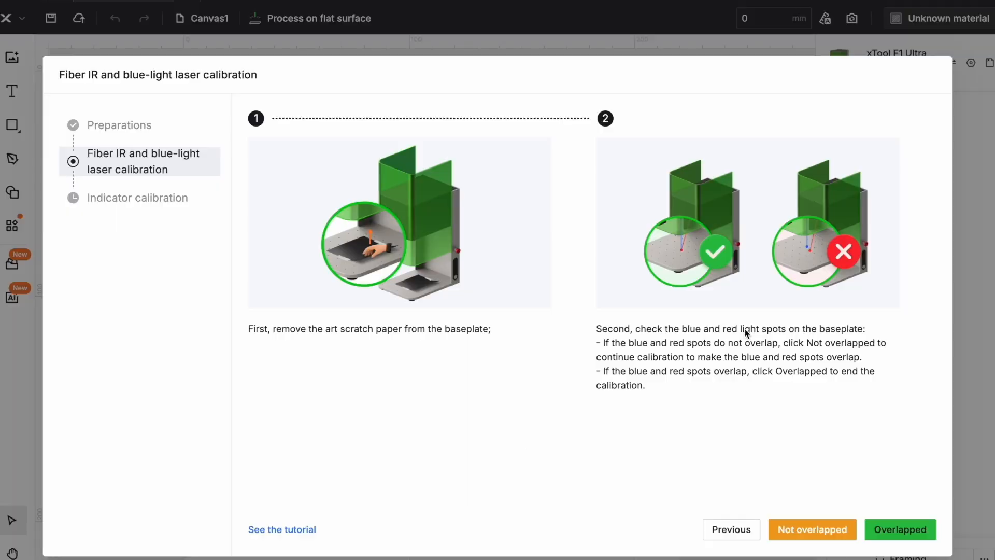
Step: Return to coordinate entry, recheck the offsets and confirm until calibration reports done
{"action": "left_click", "coordinate": [812, 530]}
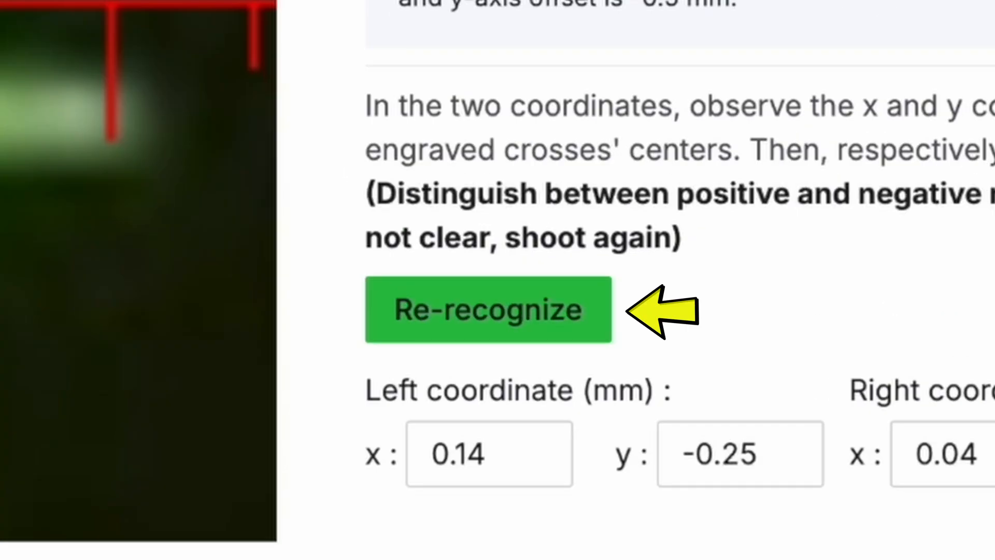
{"action": "left_click", "coordinate": [488, 310]}
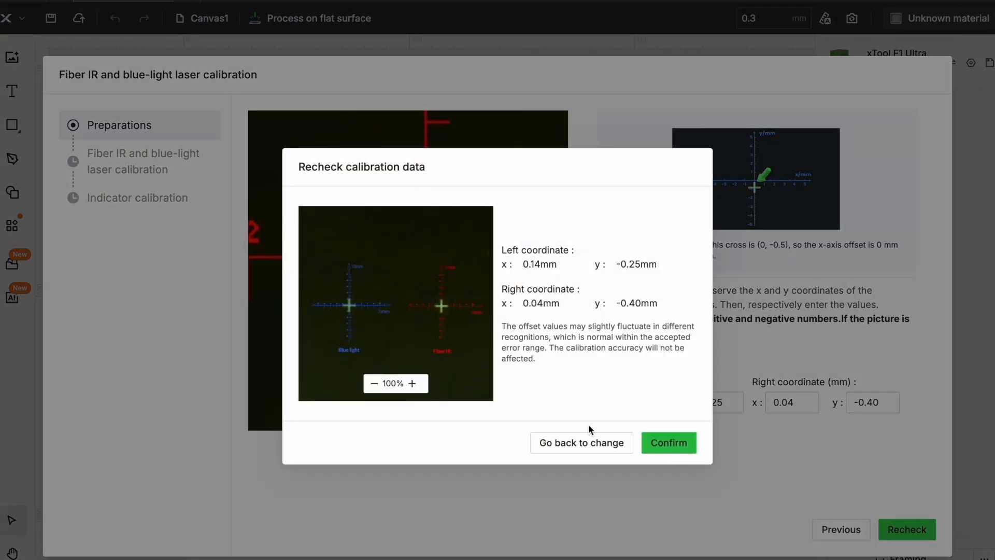
{"action": "left_click", "coordinate": [667, 443]}
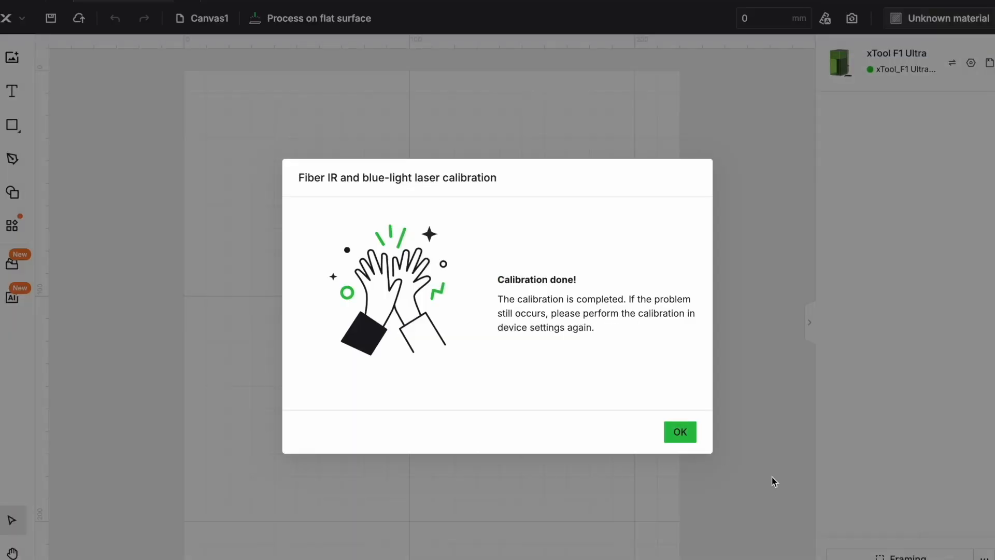
Step: Dismiss the Calibration done notice and start the new F1 Ultra firmware download
{"action": "left_click", "coordinate": [679, 431]}
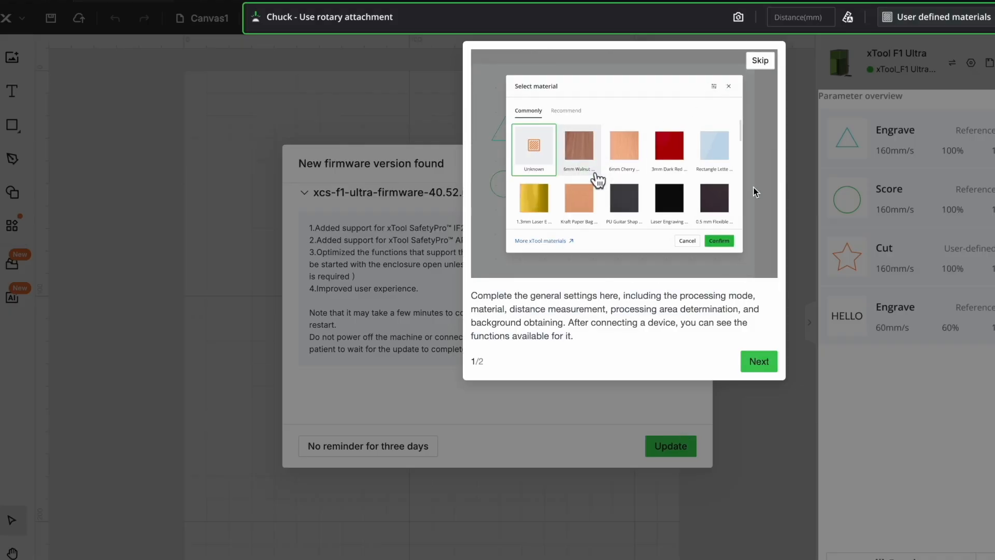
{"action": "left_click", "coordinate": [670, 446]}
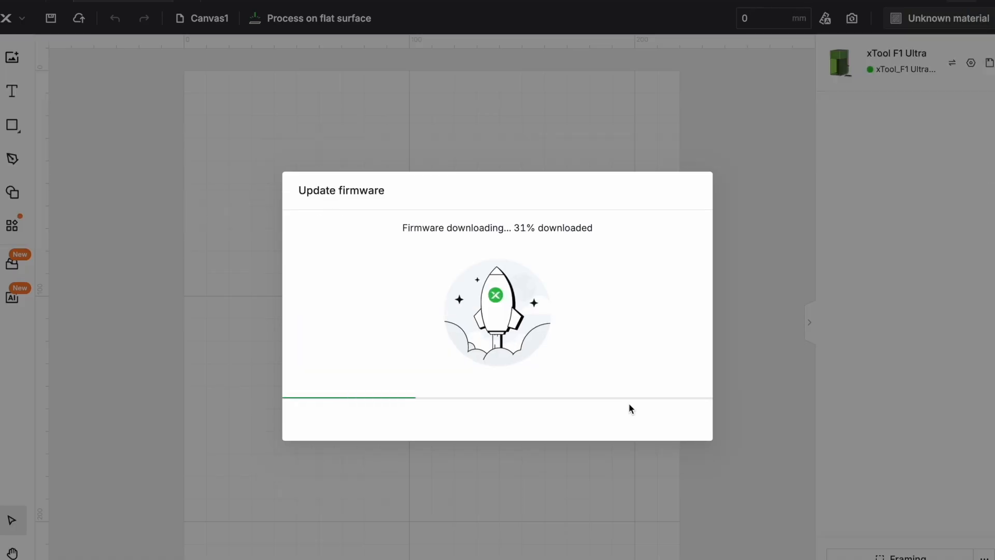